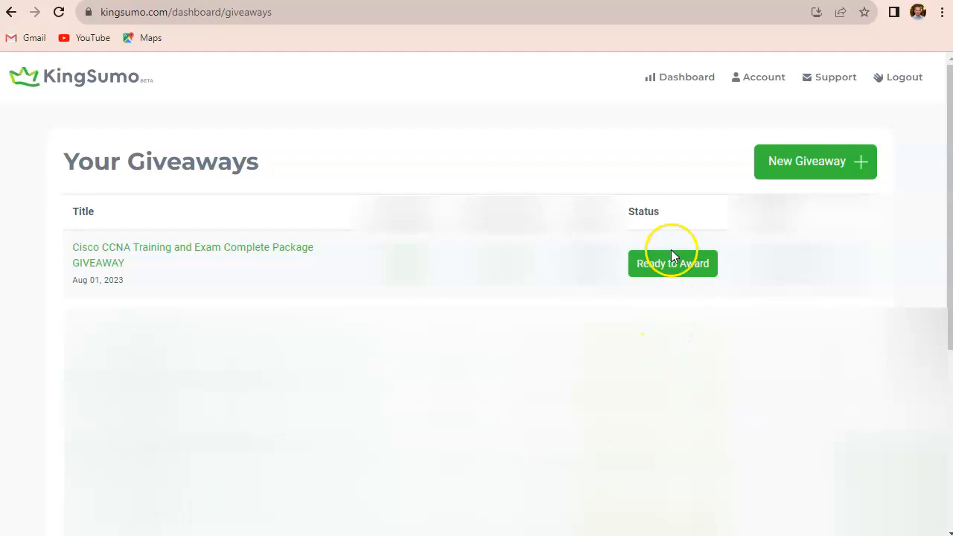
Award the Cisco CCNA giveaway via its 'Ready to Award' status to view its single winner.
{"action": "left_click", "coordinate": [673, 263]}
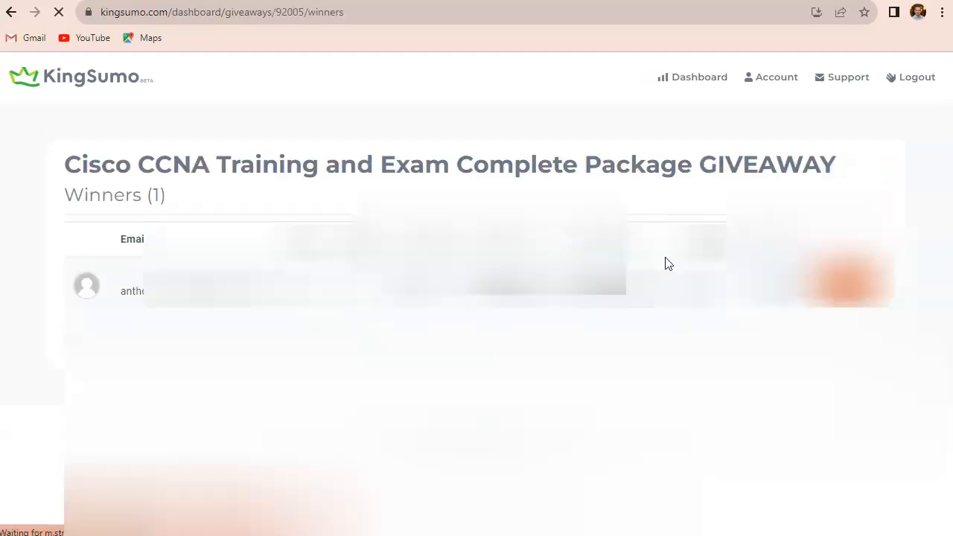